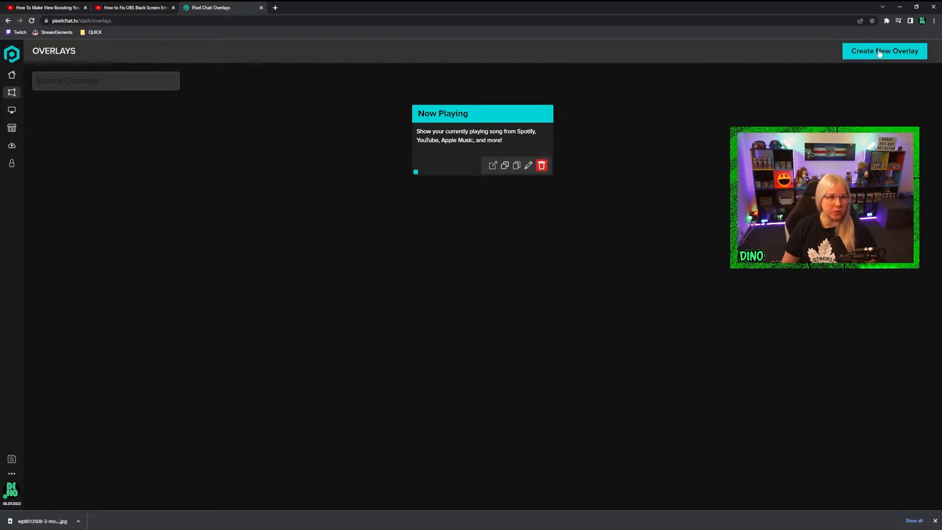
Step: Create a new overlay by searching 'play' and choosing Now Playing
click(883, 50)
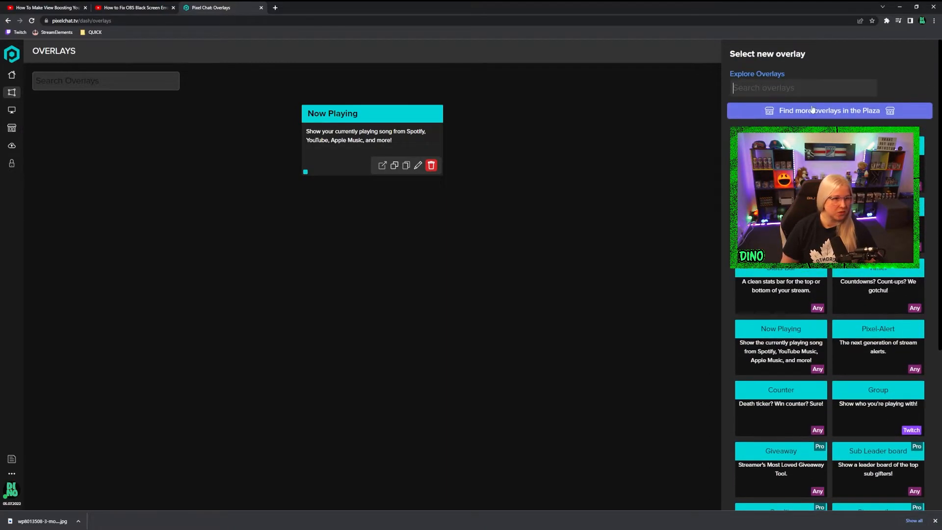
text(play)
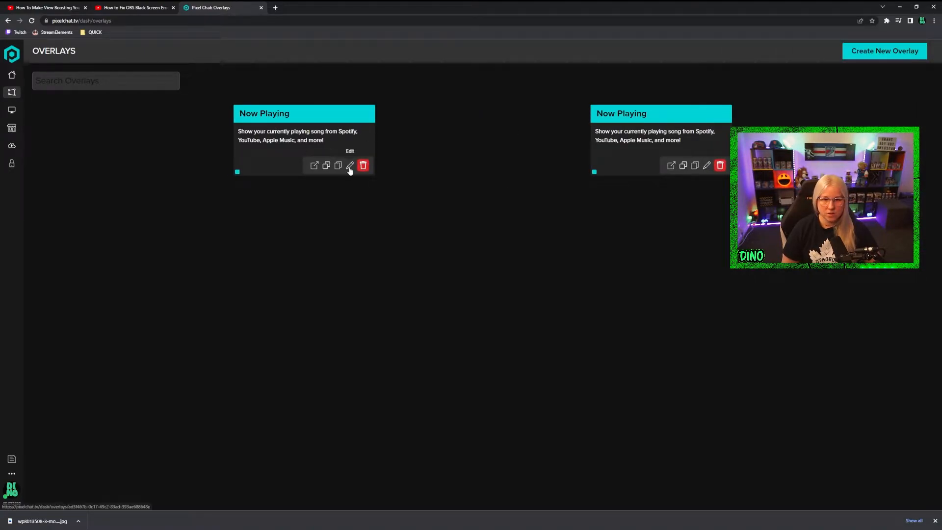
Step: Edit the Now Playing overlay: Large theme, transparent background left off
click(349, 165)
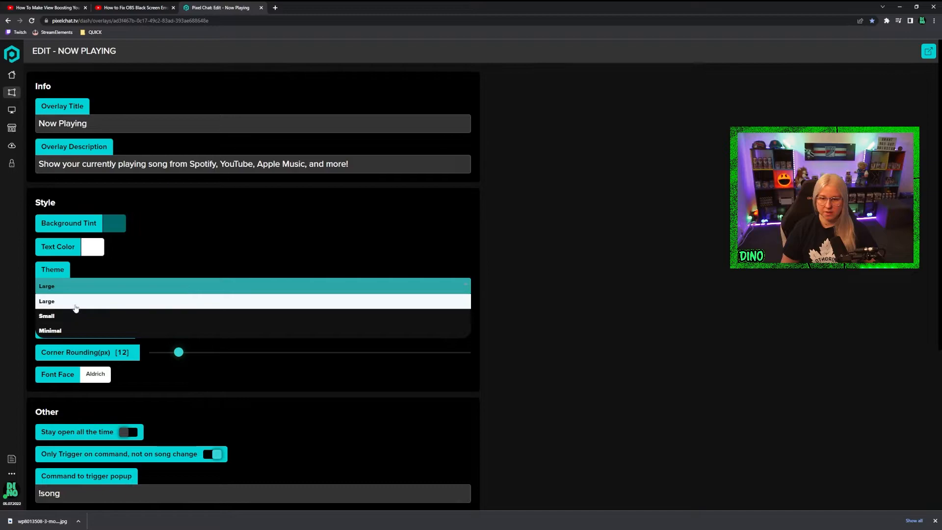
click(46, 316)
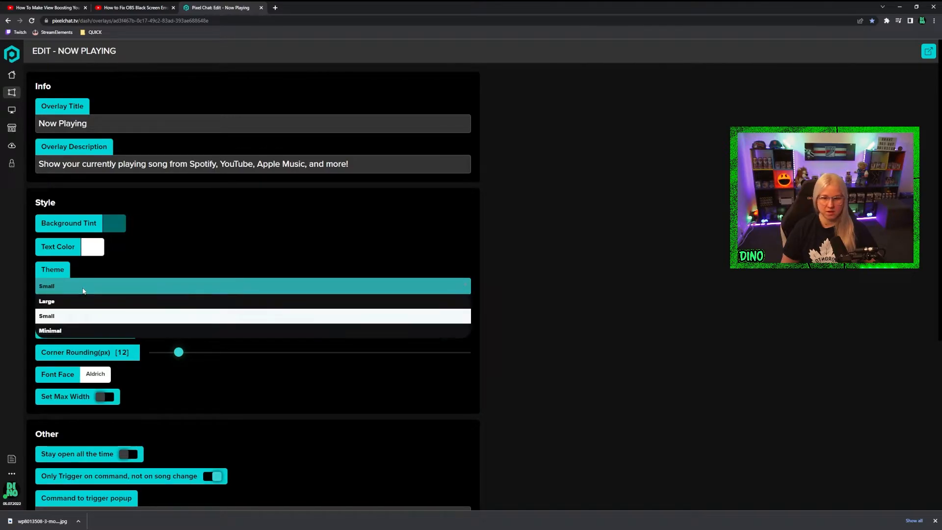
click(49, 329)
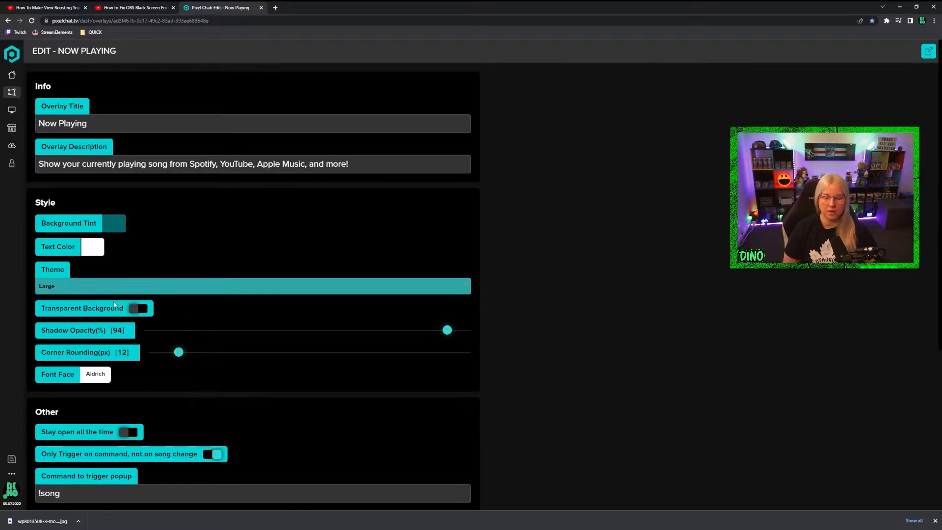
click(138, 308)
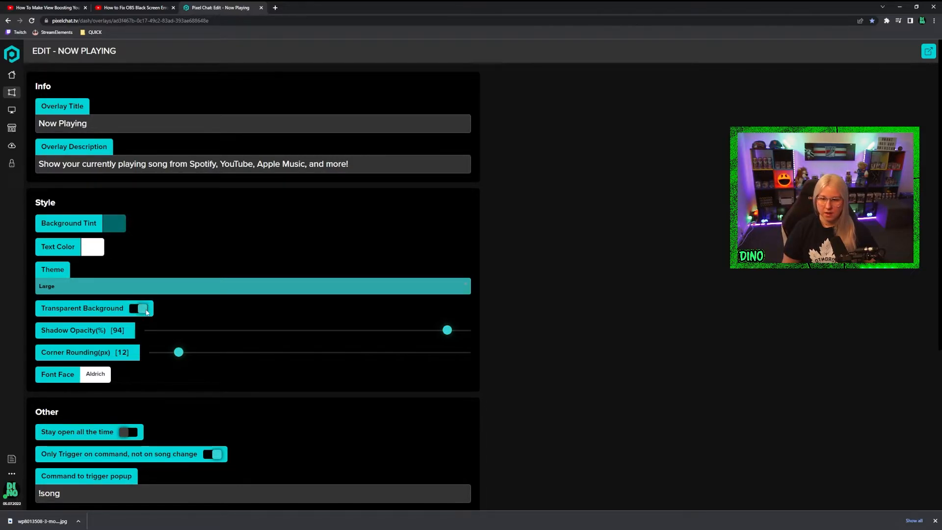
click(137, 308)
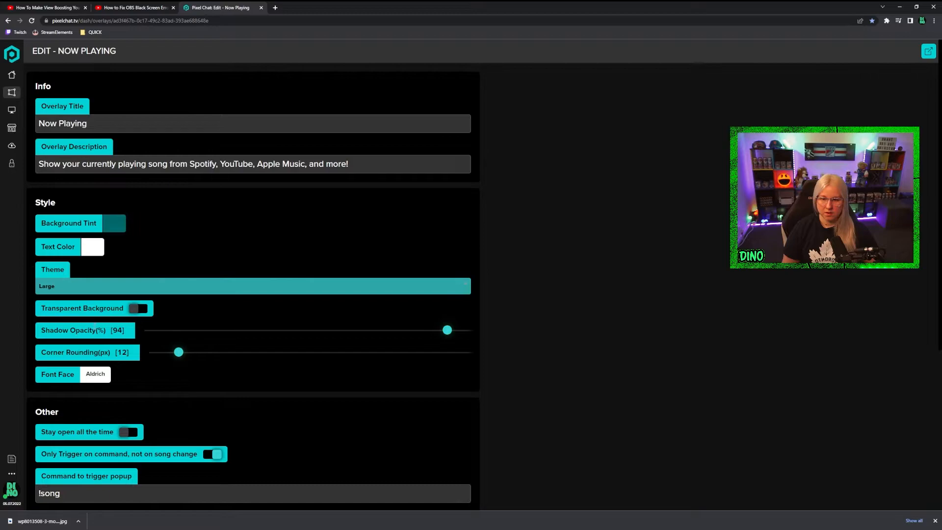
Step: Review the !song command, 20-second popup and Last.FM account, then switch to OBS
scroll(down, 3)
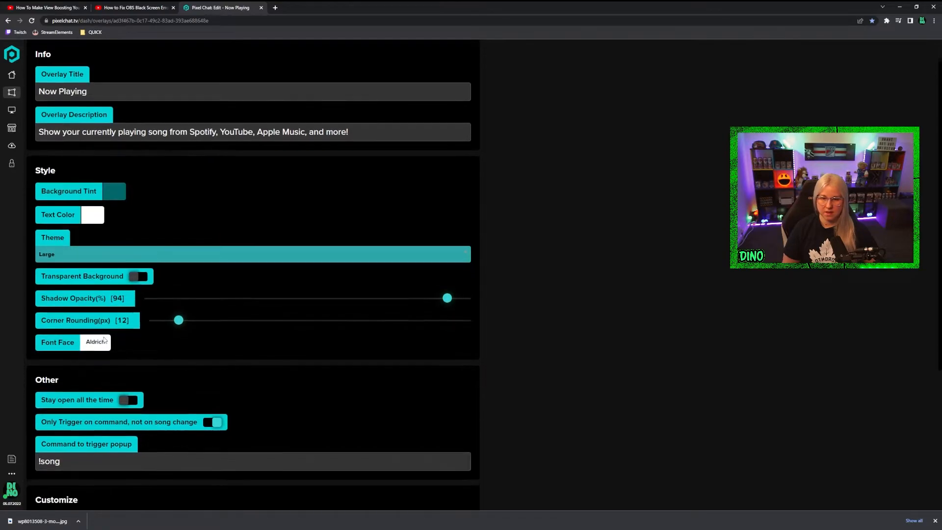
scroll(down, 3)
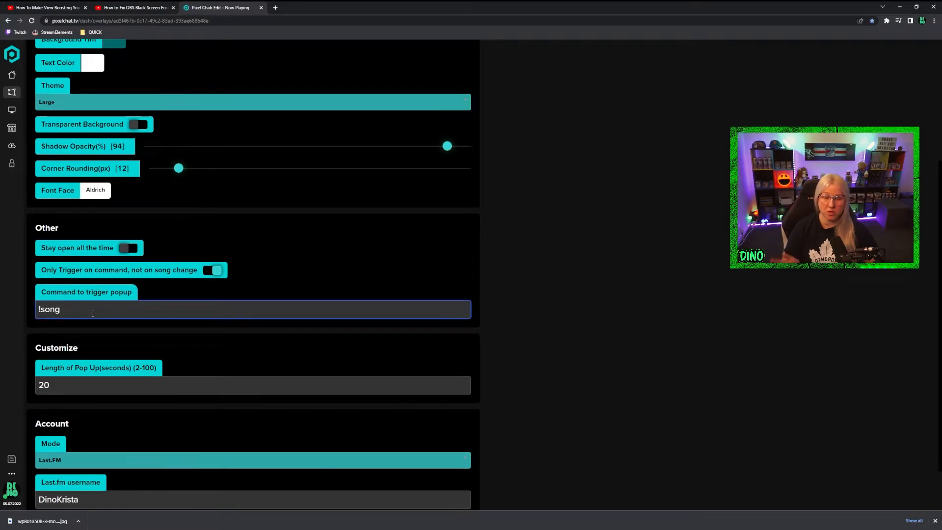
scroll(down, 3)
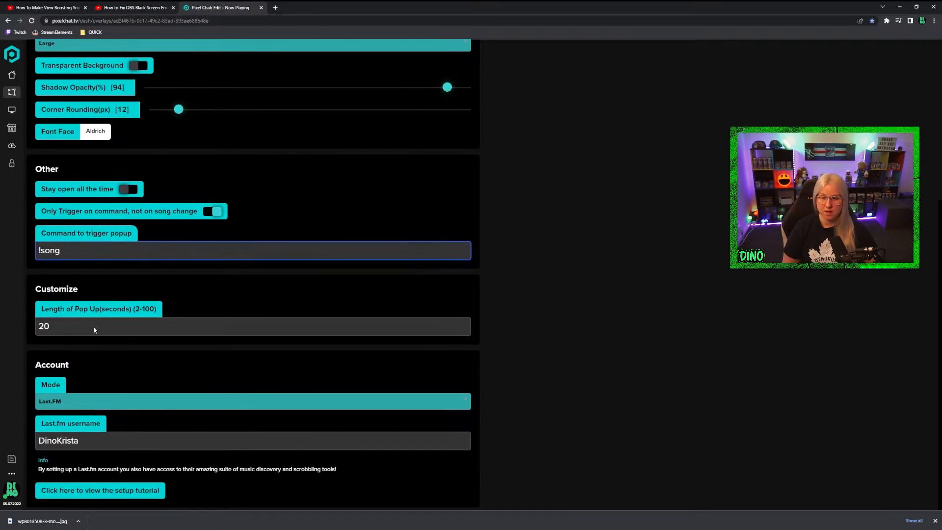
mouse_move(86, 396)
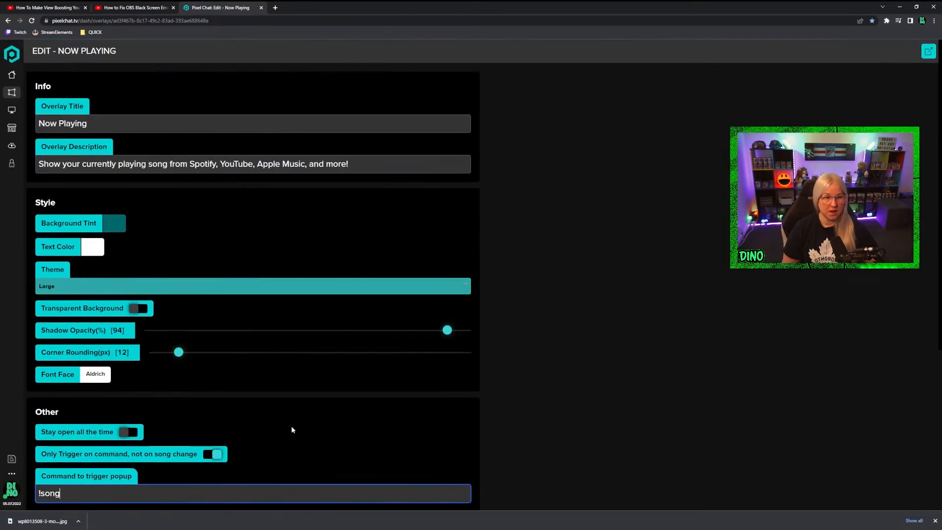
scroll(down, 3)
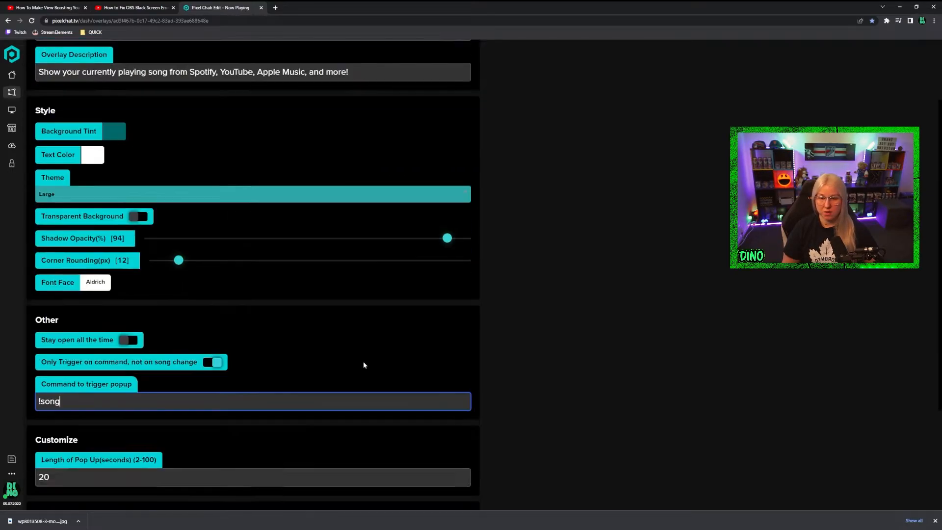
scroll(down, 3)
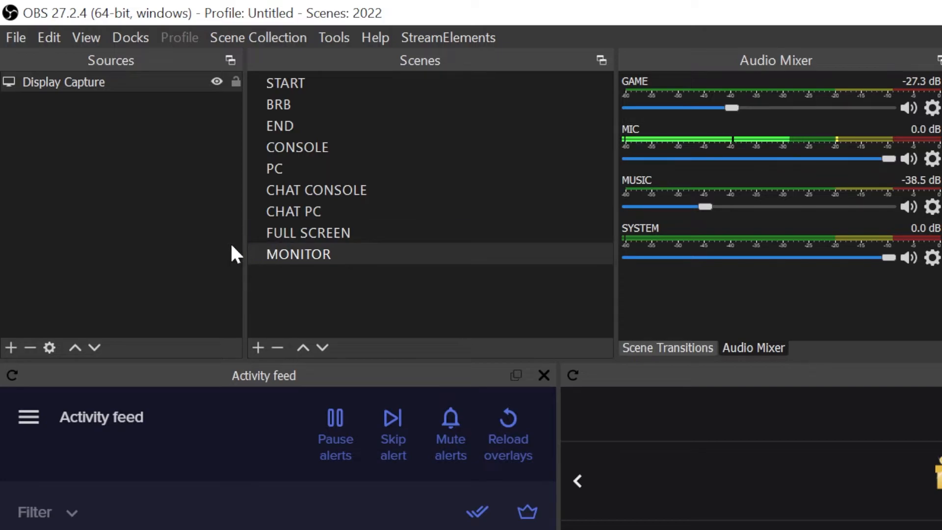
Step: Add a Browser source named 'song' to the MONITOR scene
click(10, 347)
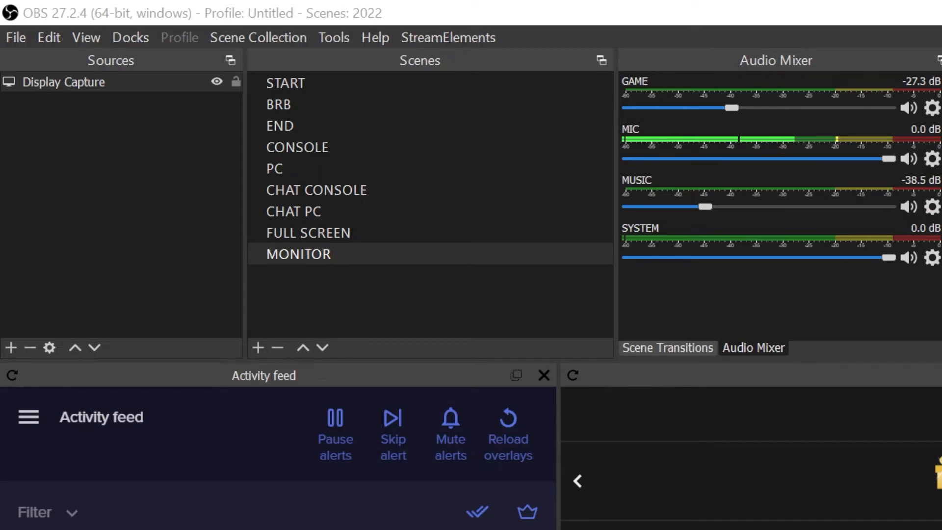
click(11, 348)
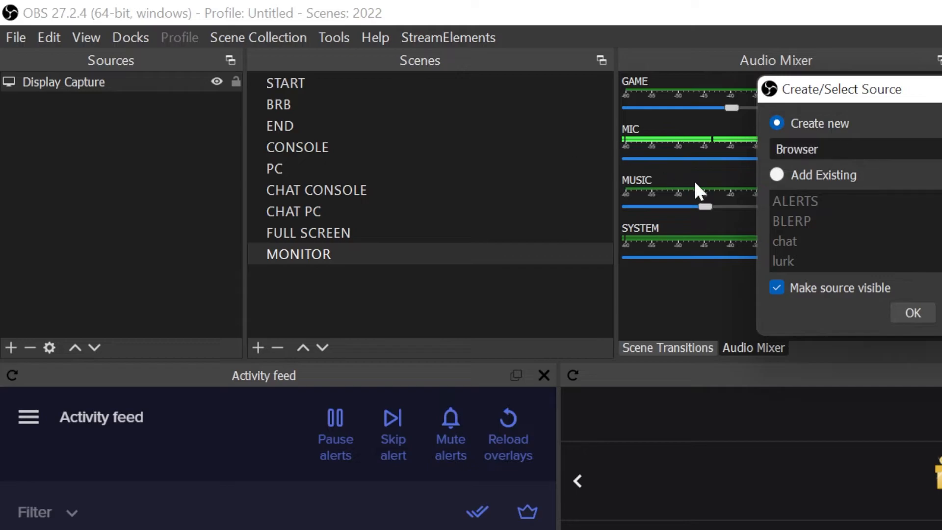
text(song)
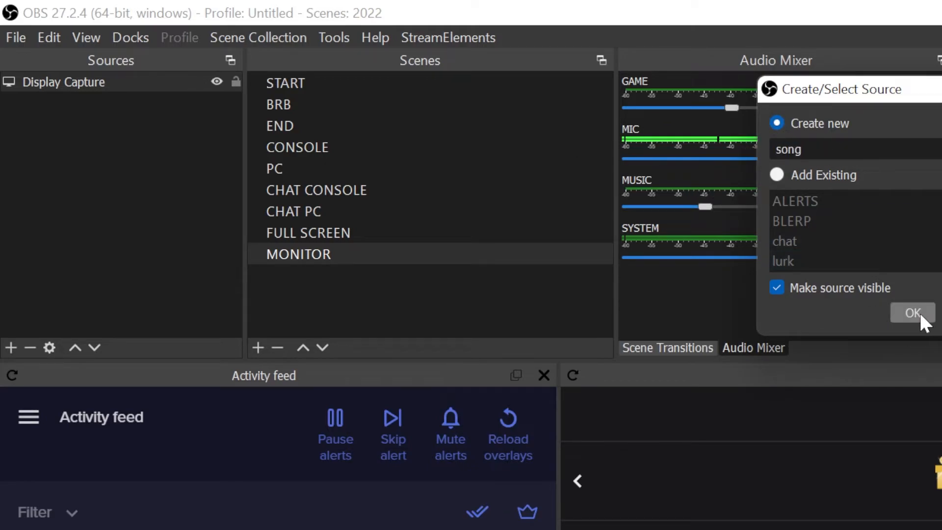
click(911, 313)
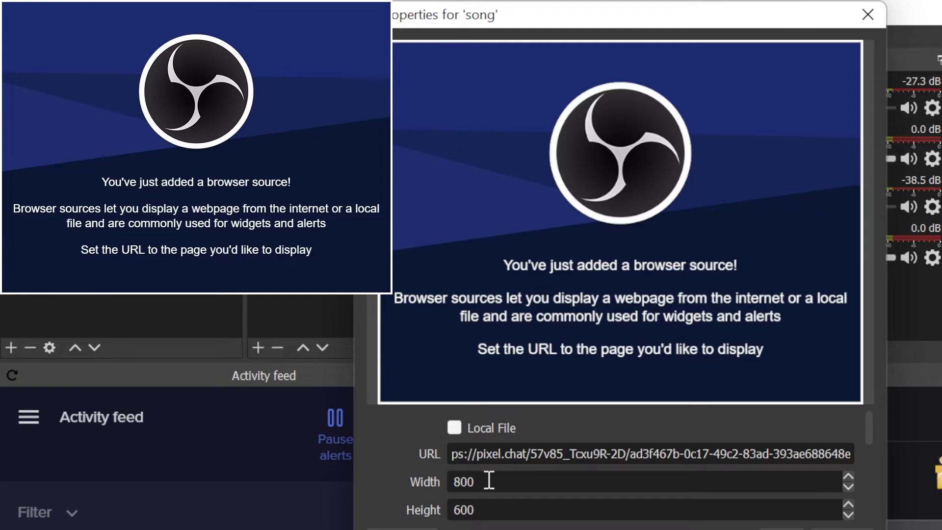
Step: Scroll through the song source's properties to its custom CSS and page access settings
scroll(down, 3)
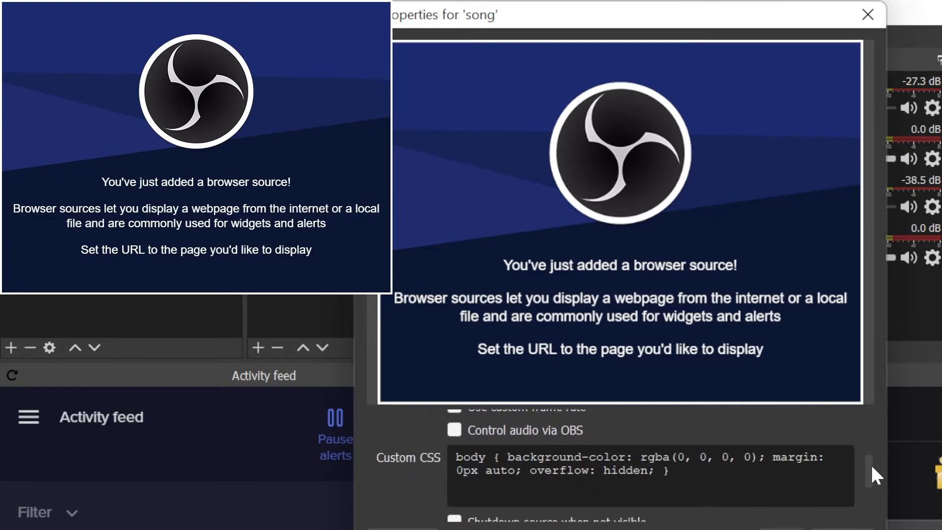
scroll(down, 3)
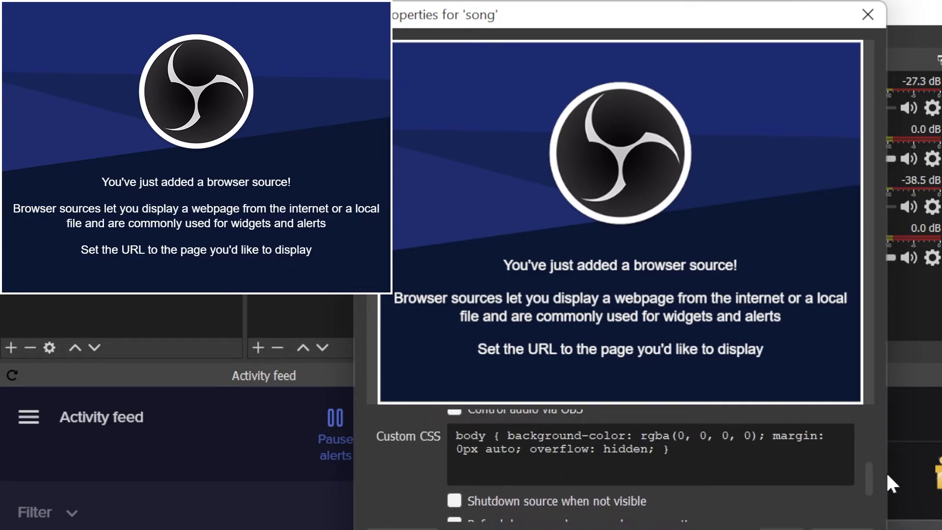
scroll(down, 3)
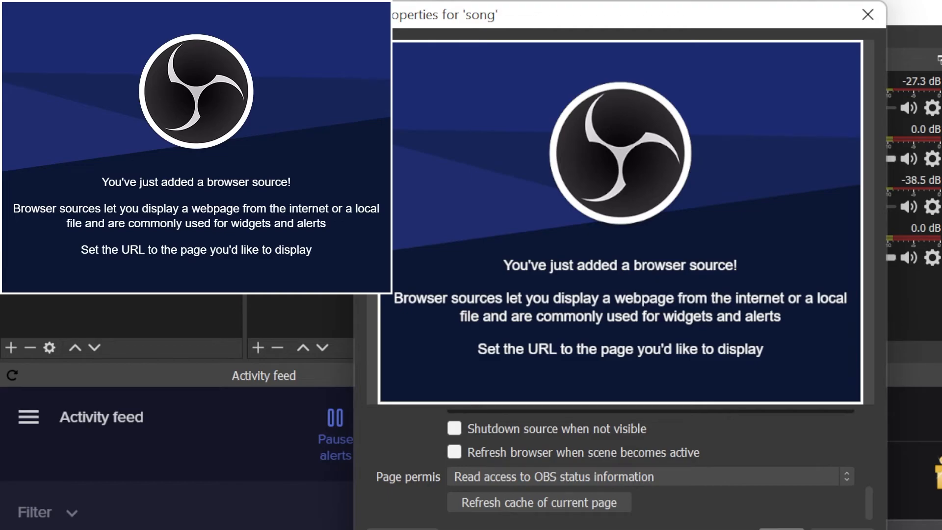